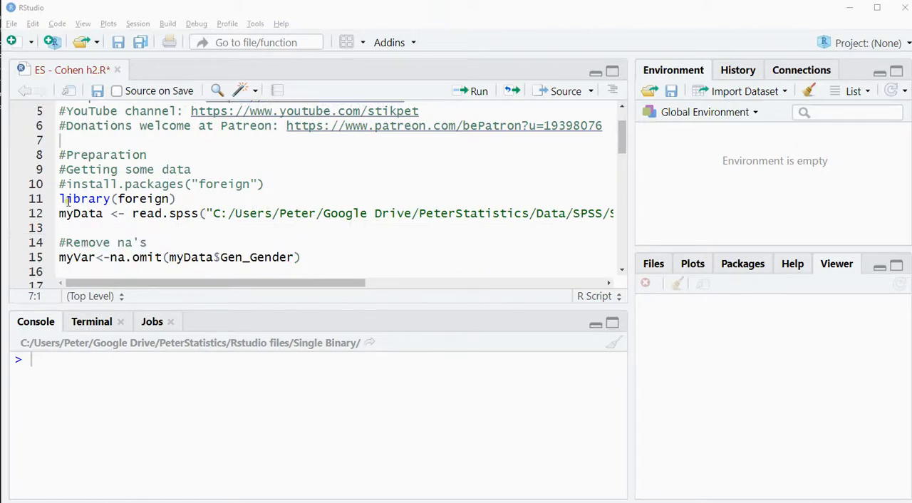
# Run library(foreign) and read.spss so myData holds 55 observations of 65 variables.
pyautogui.click(174, 200)
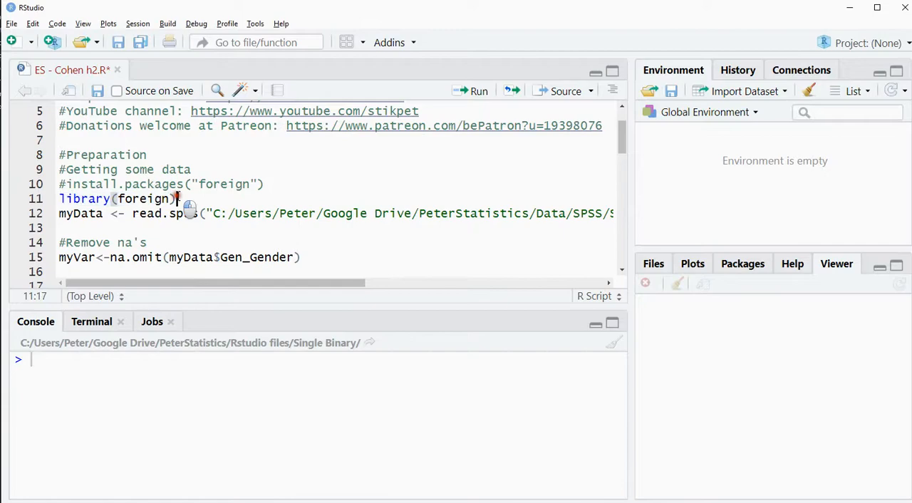
pyautogui.click(478, 91)
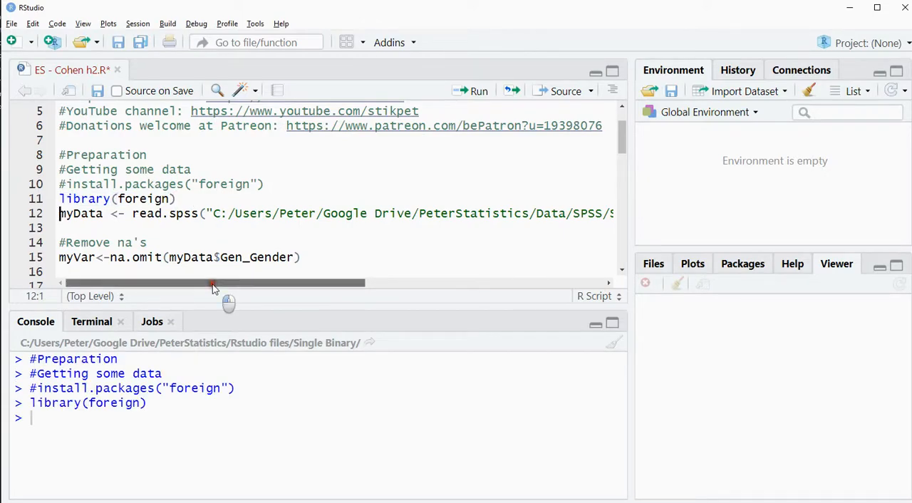
pyautogui.moveTo(214, 282); pyautogui.dragTo(430, 282)
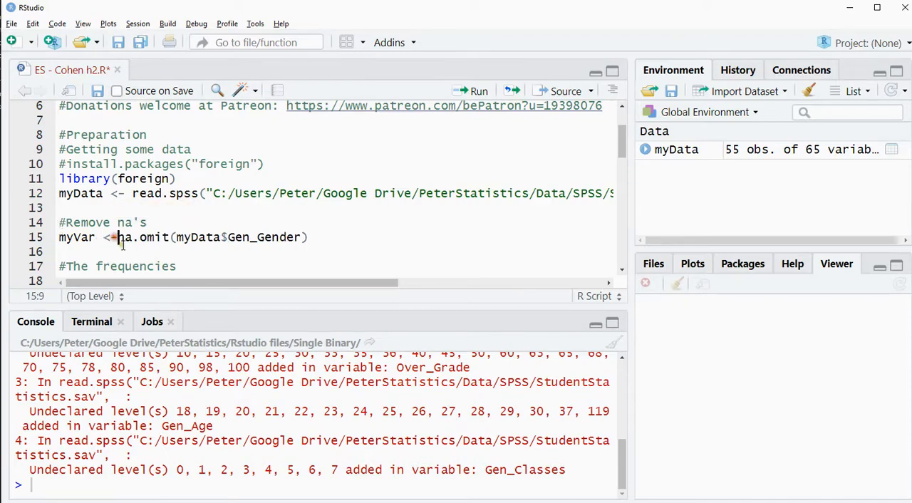
# Tidy and run the na.omit line into myVar, then the frequency table giving 12 Female and 34 Male.
pyautogui.click(126, 237)
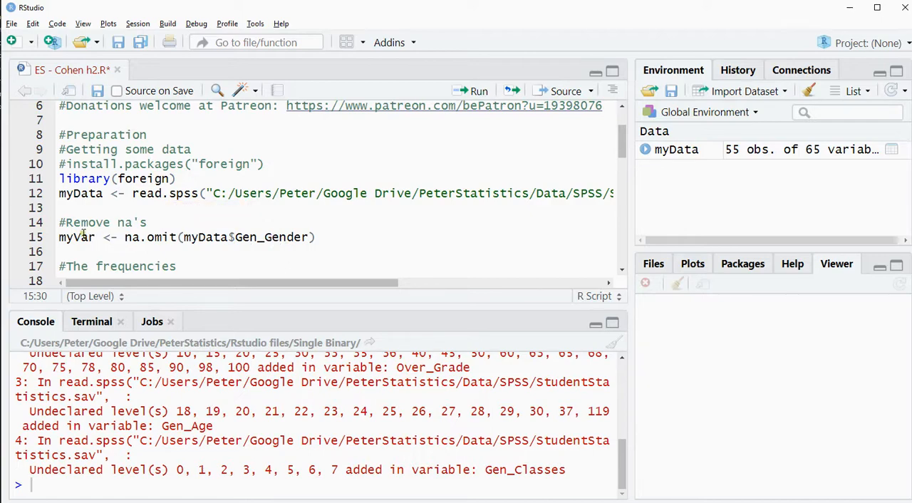
pyautogui.click(77, 236)
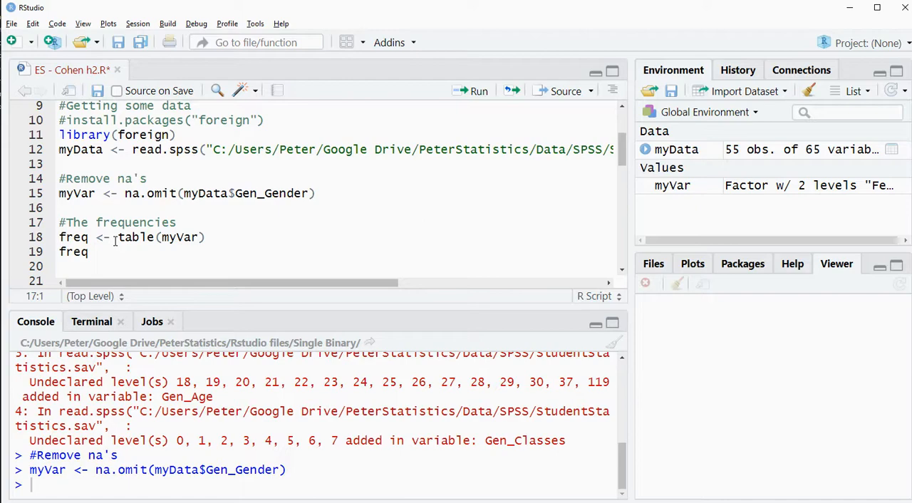
pyautogui.click(116, 237)
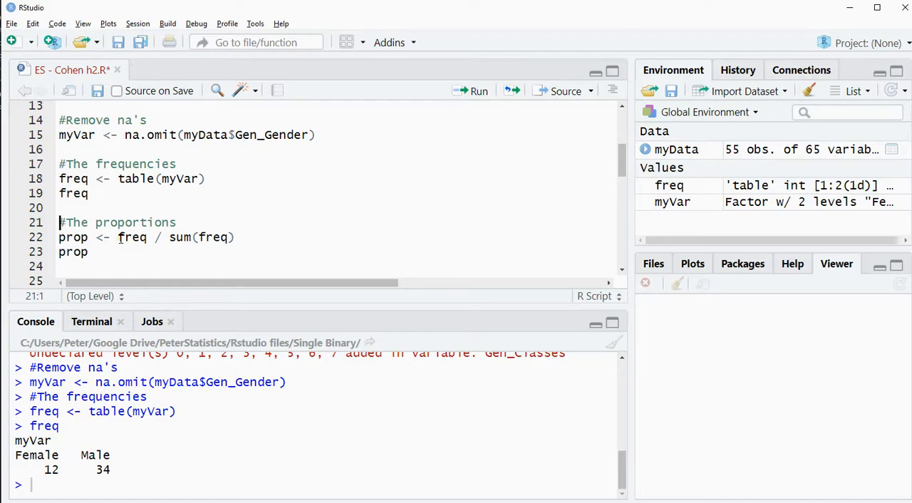
# Compute prop as 0.2608696 Female and 0.7391304 Male and set expProp to 0.5.
pyautogui.doubleClick(132, 237)
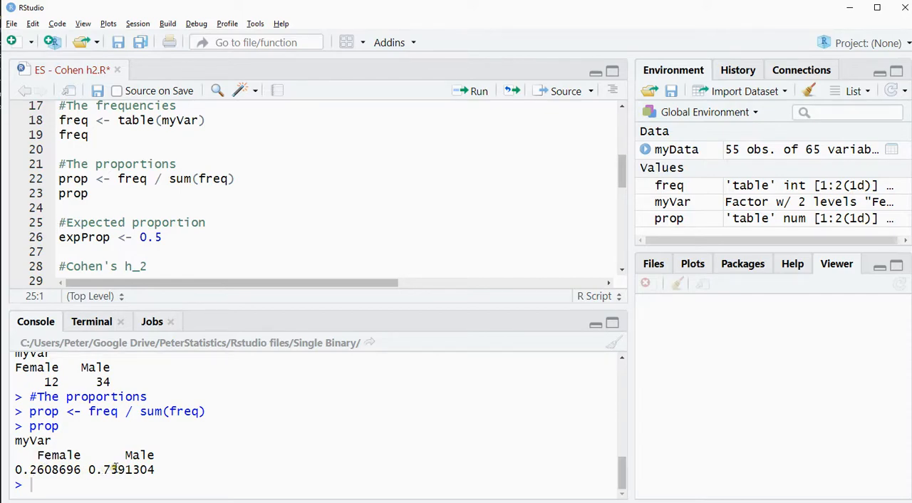
pyautogui.moveTo(248, 354)
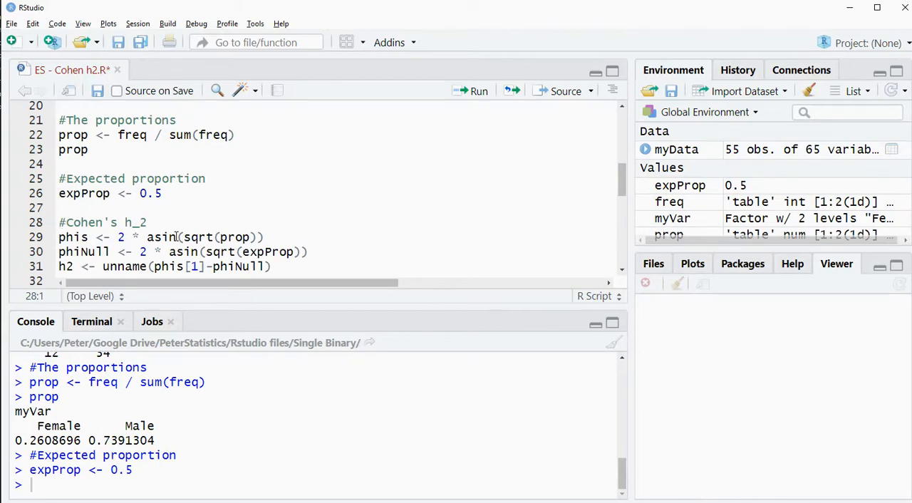
pyautogui.moveTo(181, 223)
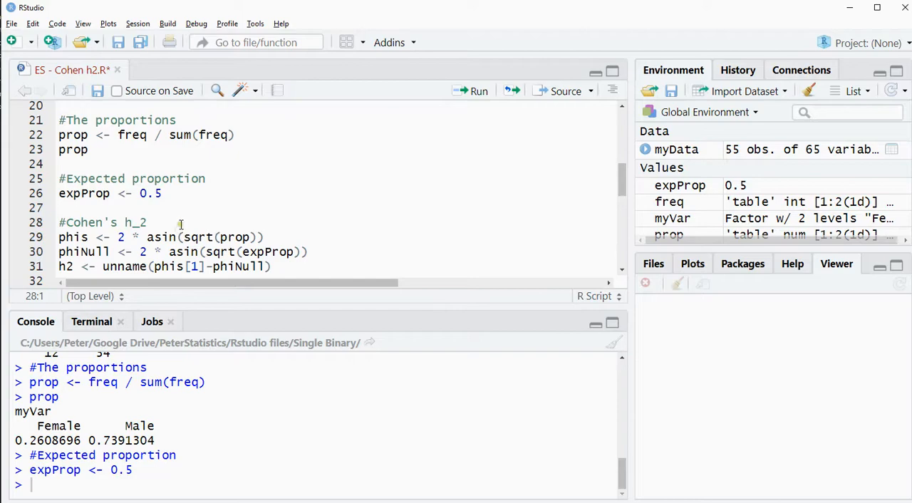
# Run phis, phiNull and h2 (-0.4986733), then switch h2 to phis[2] giving 0.4986733.
pyautogui.scroll(-3)
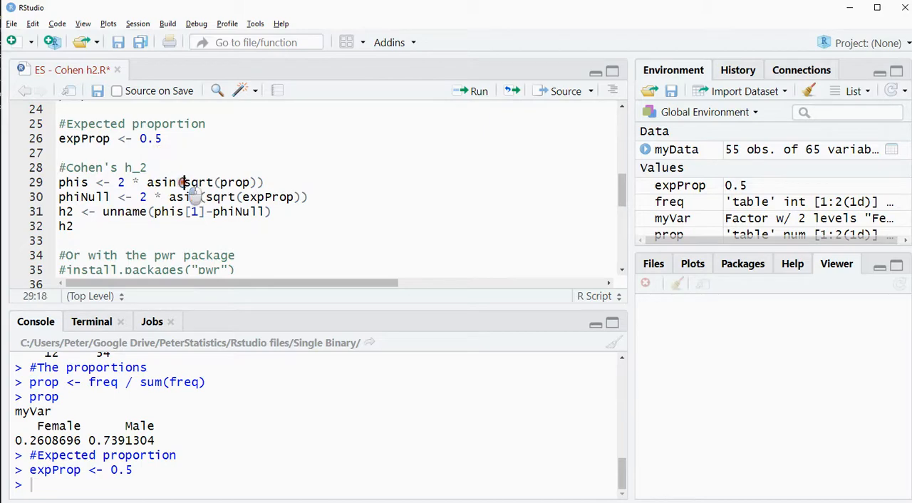
pyautogui.doubleClick(235, 182)
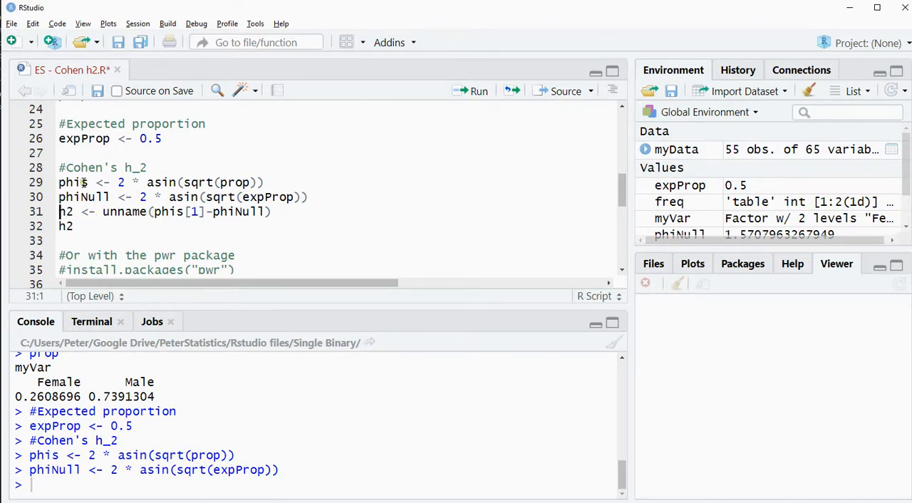
pyautogui.doubleClick(72, 182)
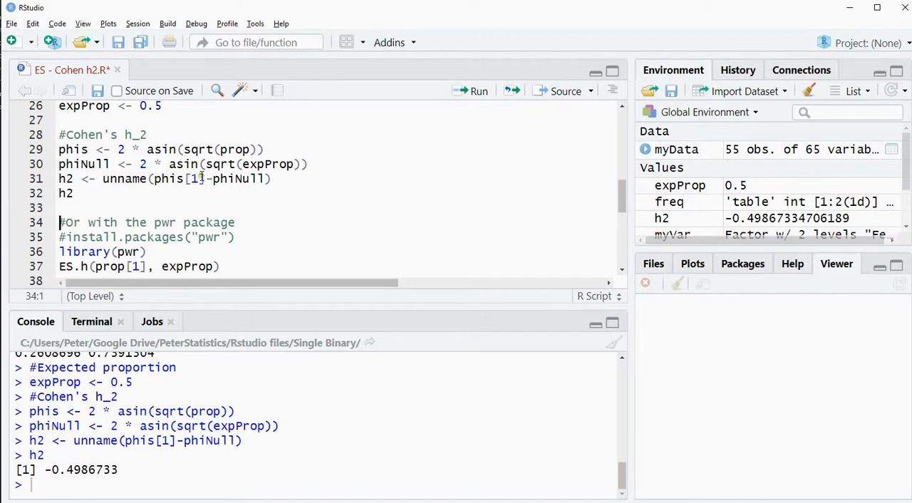
pyautogui.click(194, 179)
pyautogui.write('2')
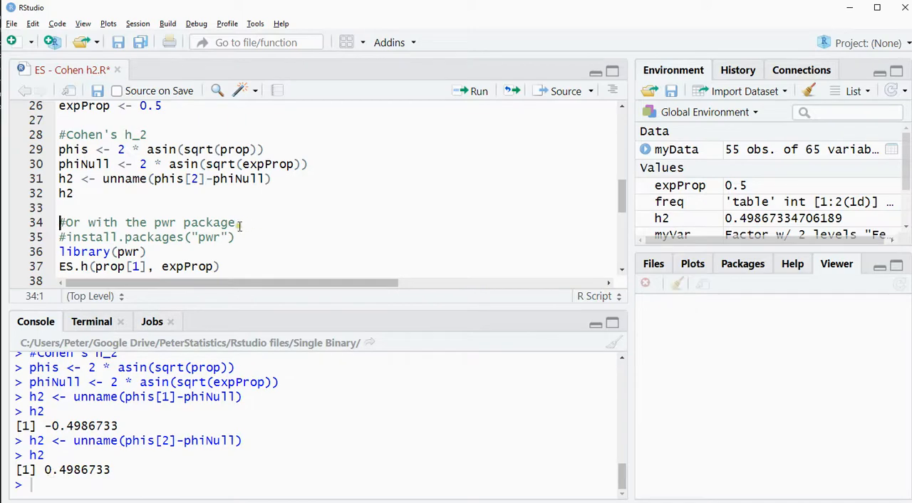
# Run the pwr section comments and library(pwr) to load the package.
pyautogui.click(218, 251)
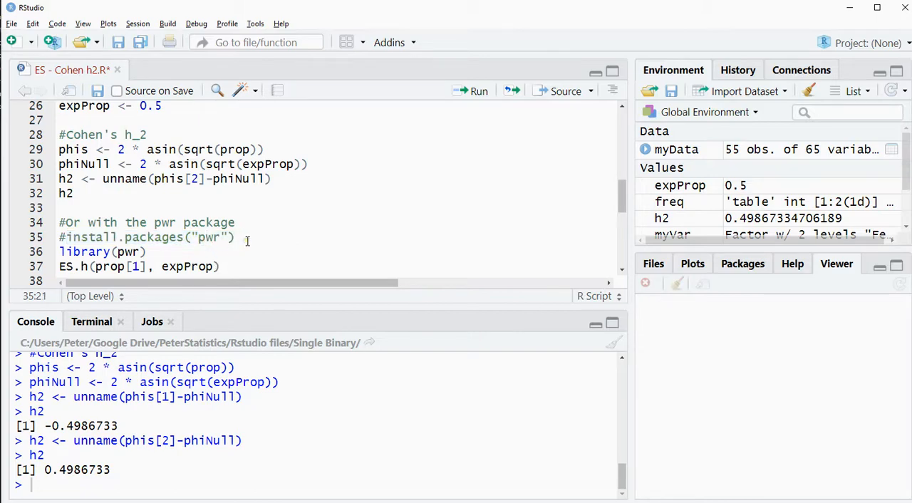
pyautogui.click(146, 250)
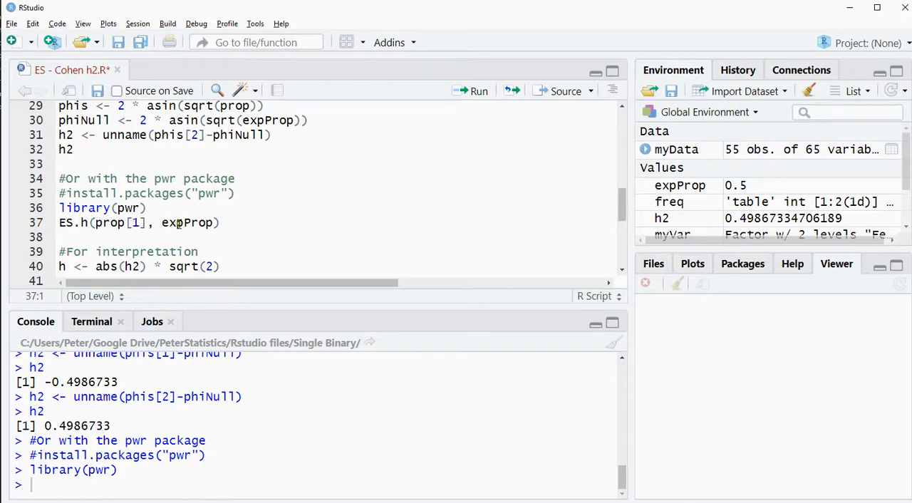
# Run ES.h(prop[1], expProp) returning -0.4986733 and compute h as 0.7052306.
pyautogui.click(219, 222)
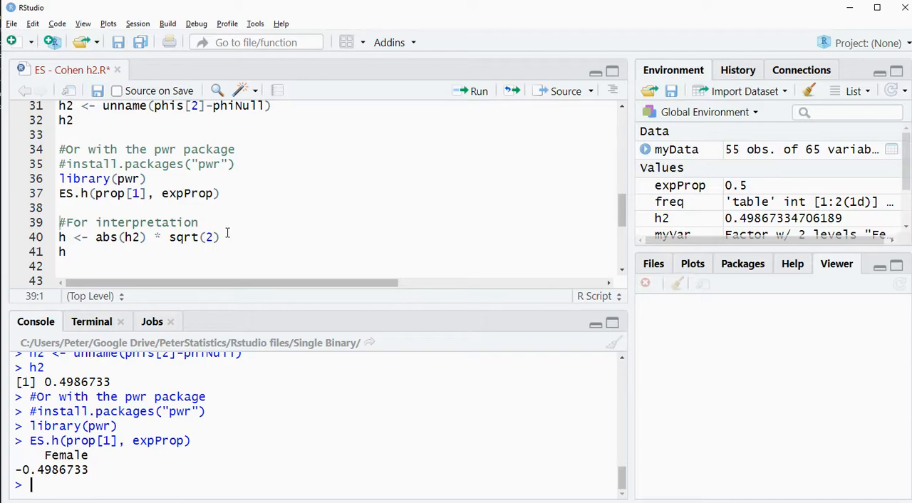
pyautogui.moveTo(122, 237)
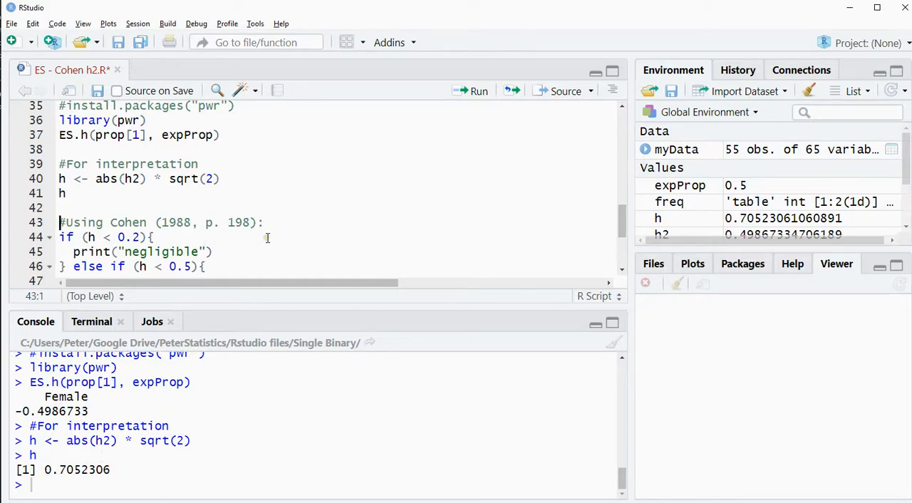
pyautogui.moveTo(301, 216)
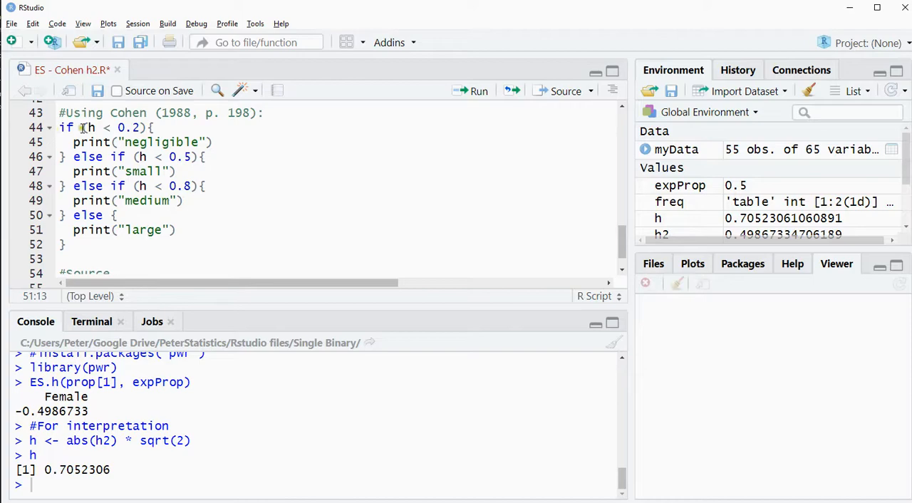
# Point out the first threshold and negligible lines of the Cohen (1988) if/else block before running it.
pyautogui.click(74, 141)
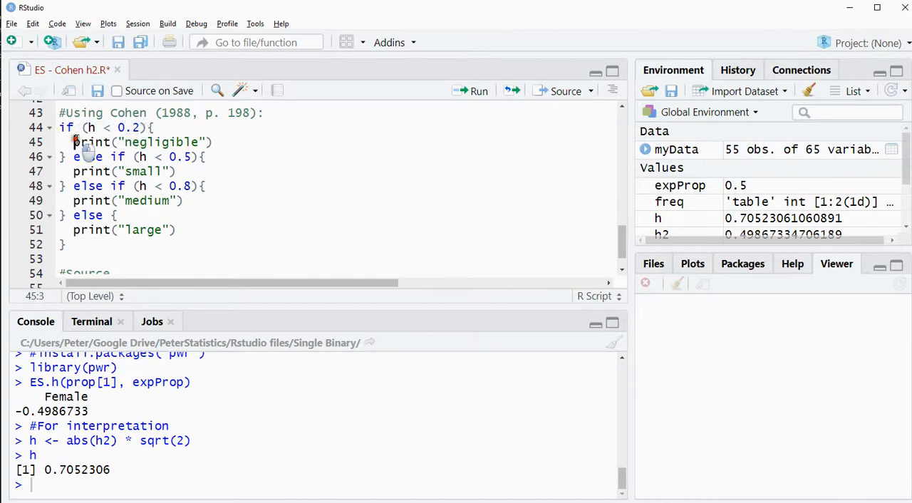
pyautogui.click(83, 157)
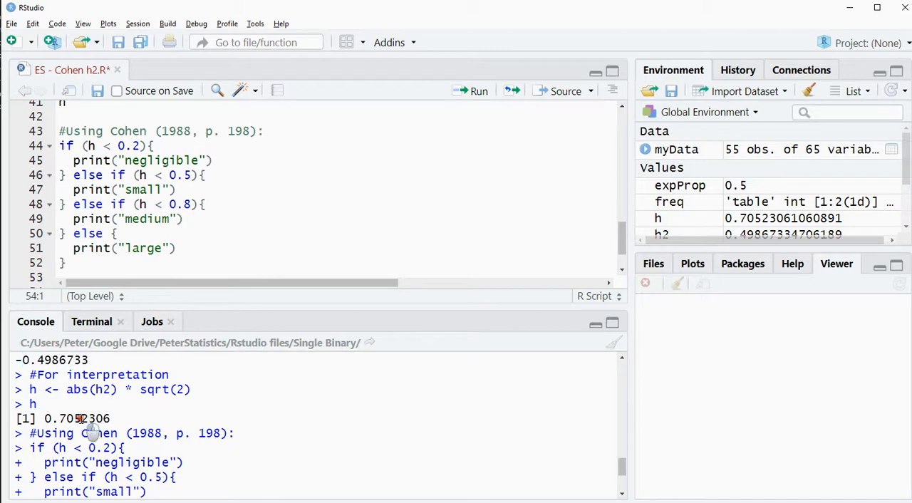
pyautogui.doubleClick(77, 419)
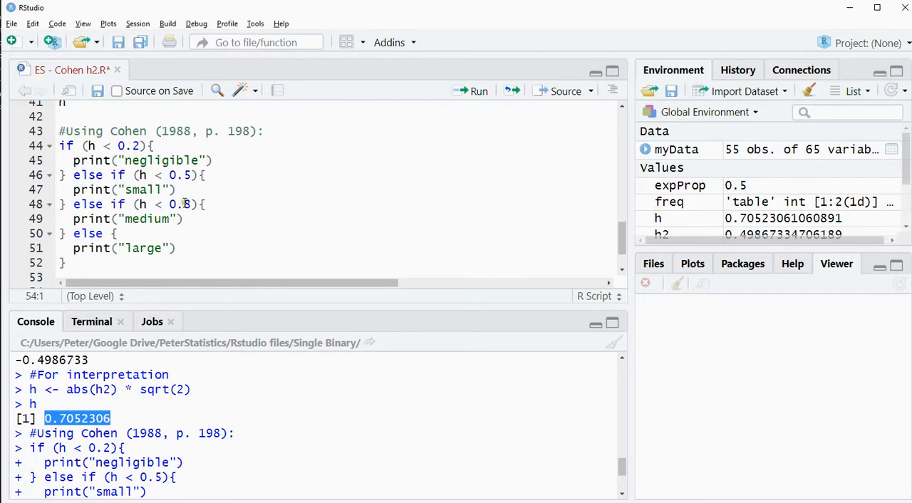
pyautogui.click(177, 190)
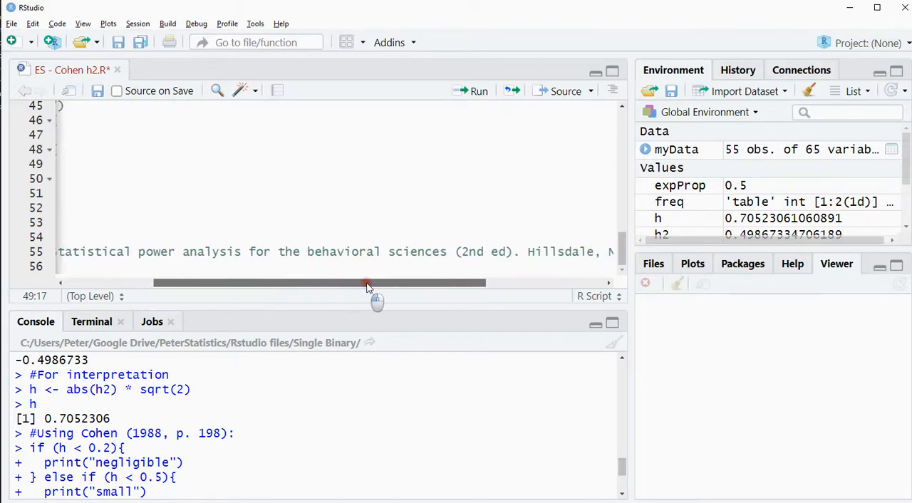
pyautogui.moveTo(368, 282); pyautogui.dragTo(359, 282)
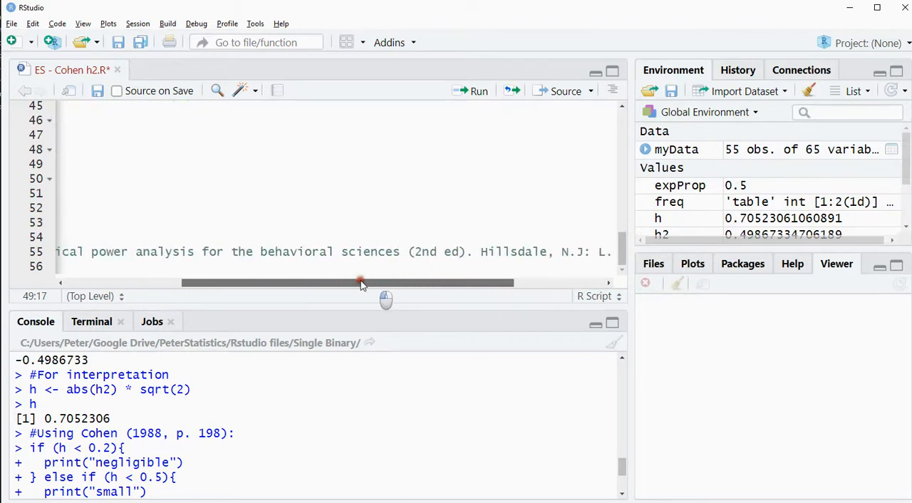